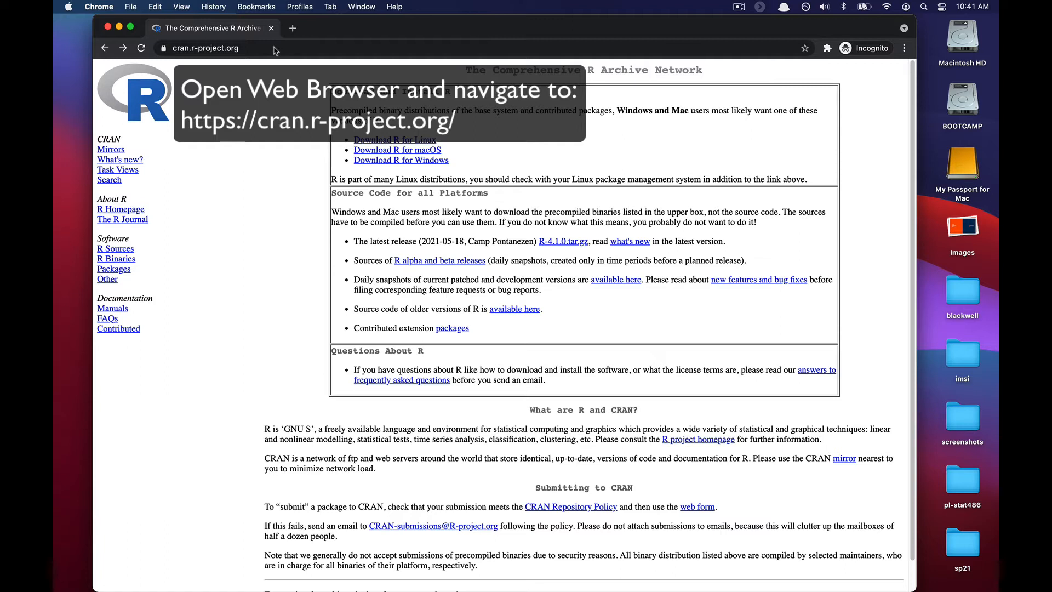
# Go to CRAN's R for macOS page and scroll to the R 4.1.0 packages
pyautogui.click(204, 48)
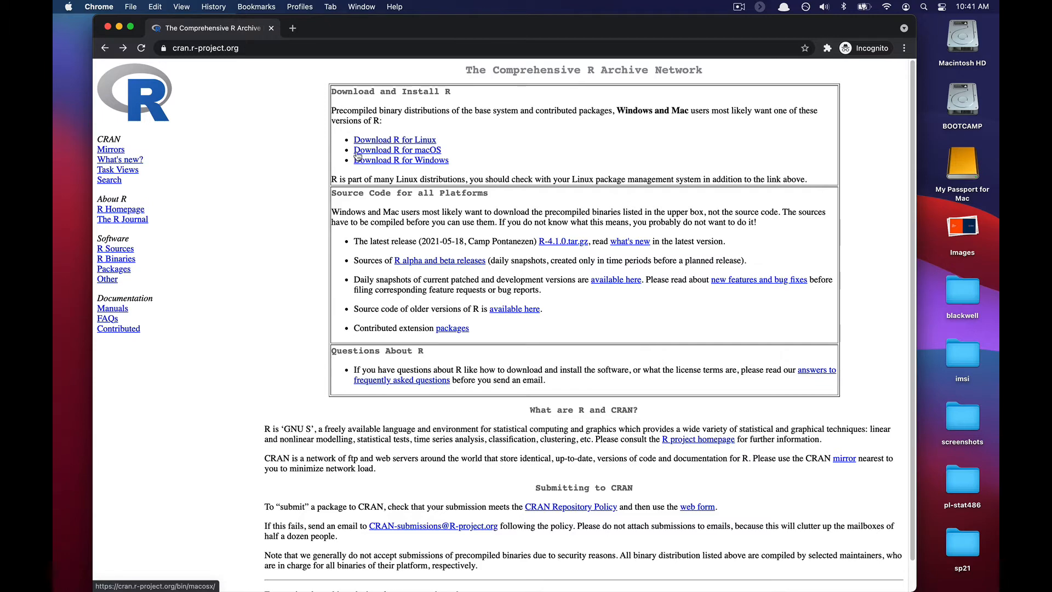
pyautogui.click(397, 150)
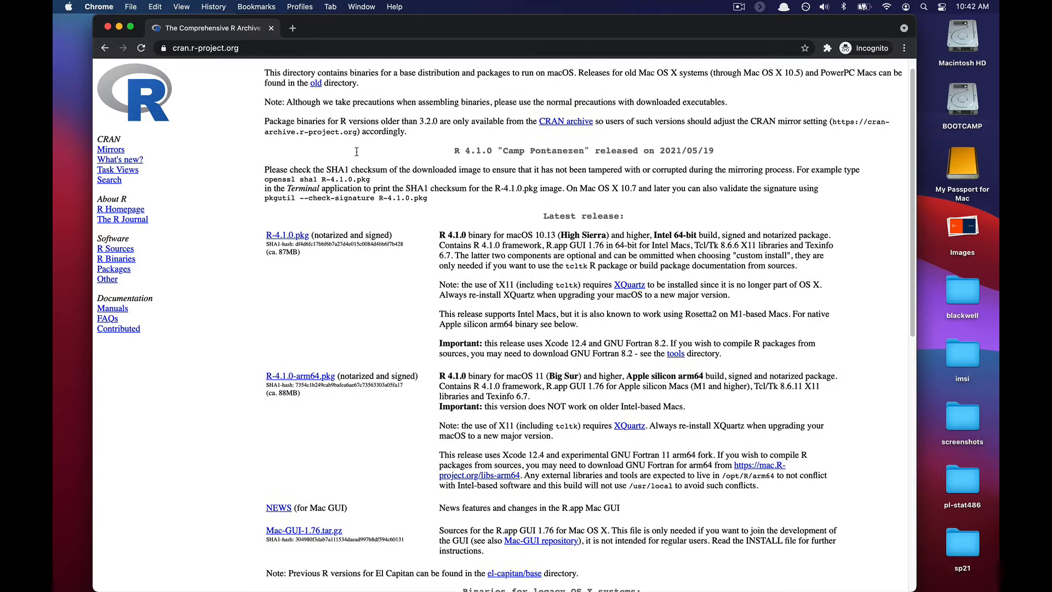
pyautogui.scroll(-3)
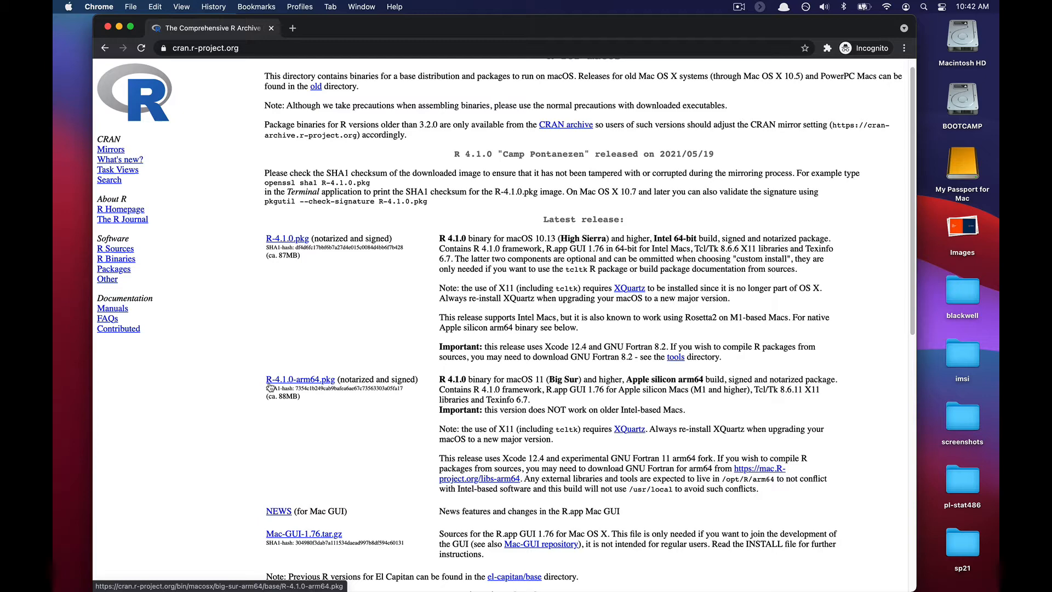
pyautogui.moveTo(286, 287)
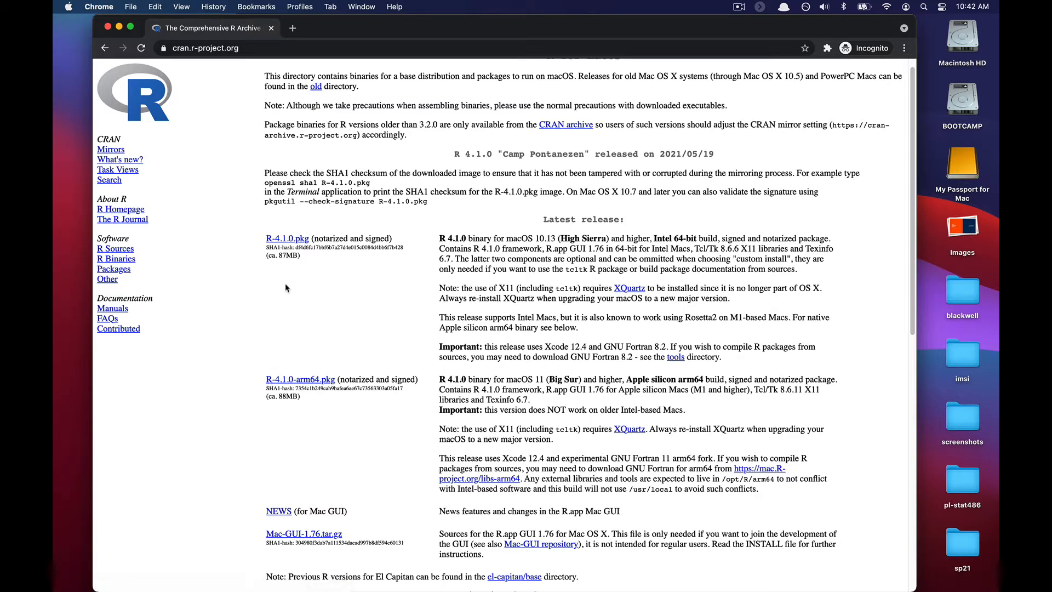
pyautogui.moveTo(281, 248)
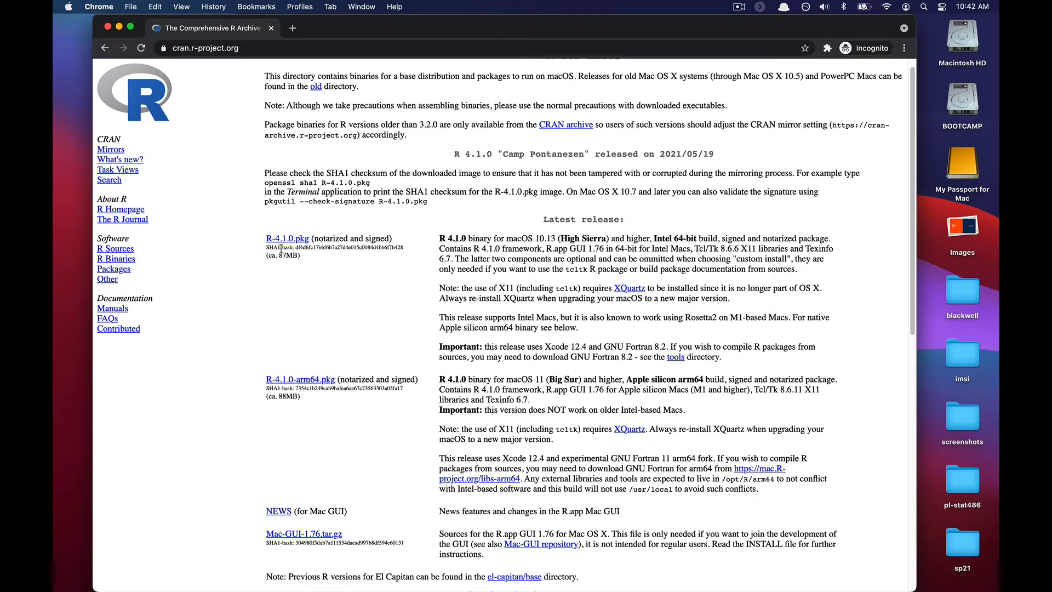
pyautogui.moveTo(278, 246)
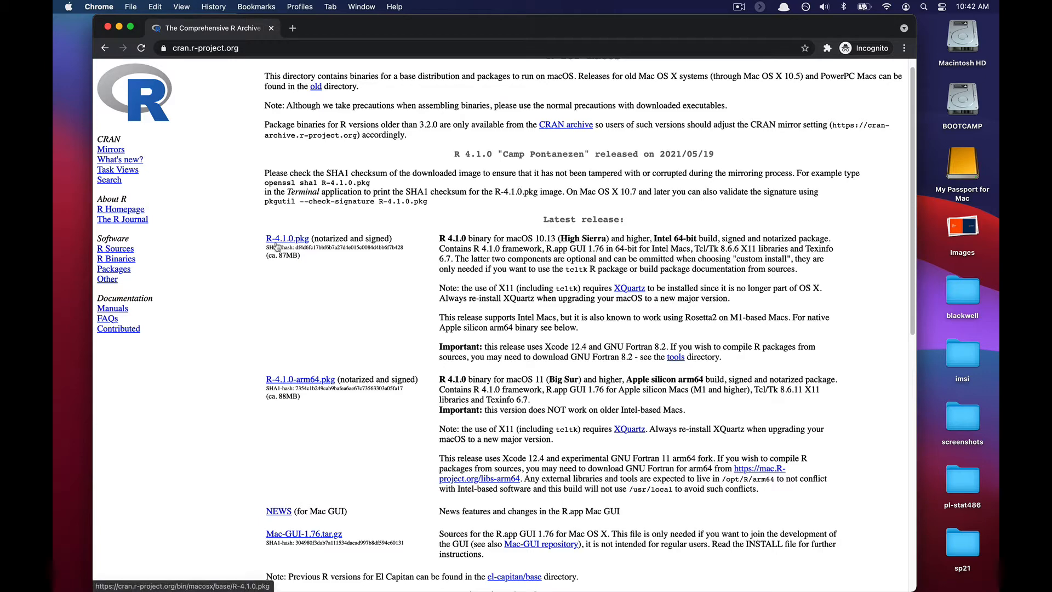
# Download the Intel R-4.1.0.pkg installer from the Latest release section
pyautogui.click(288, 239)
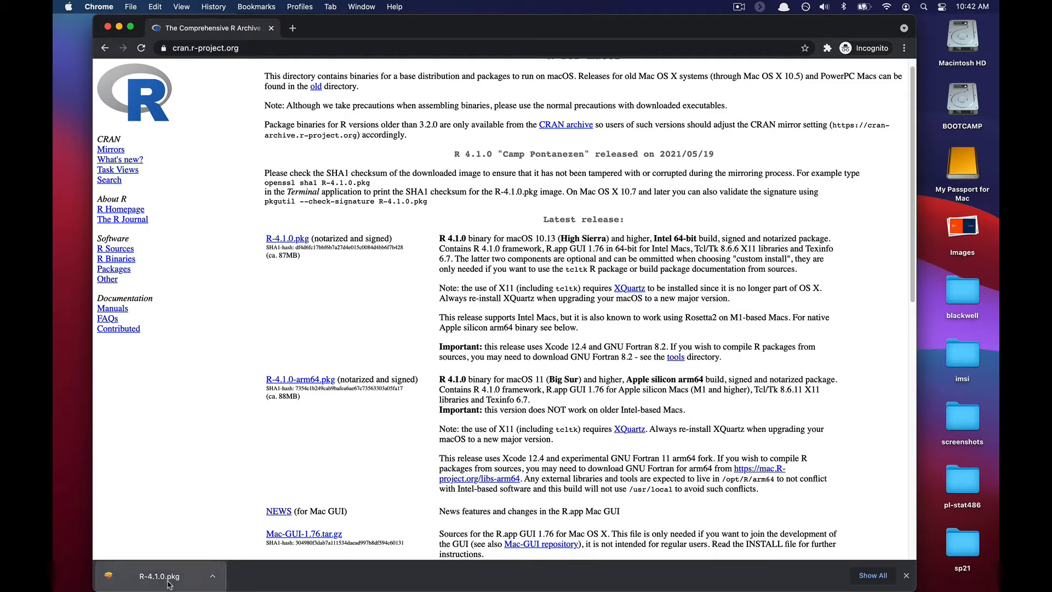
# Open R-4.1.0.pkg and continue past the Introduction and Read Me pages
pyautogui.click(158, 576)
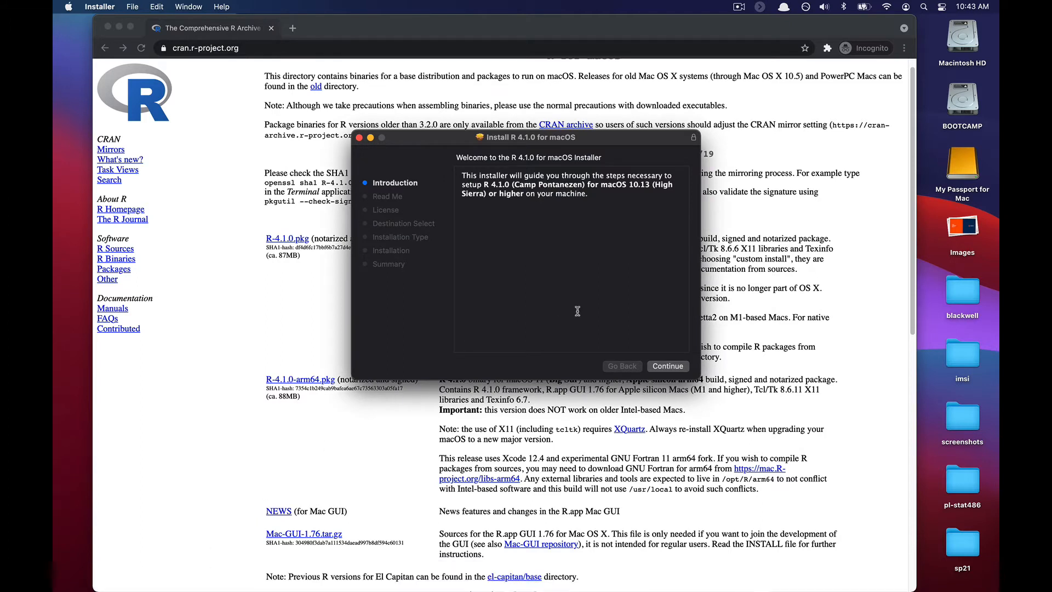
pyautogui.moveTo(657, 350)
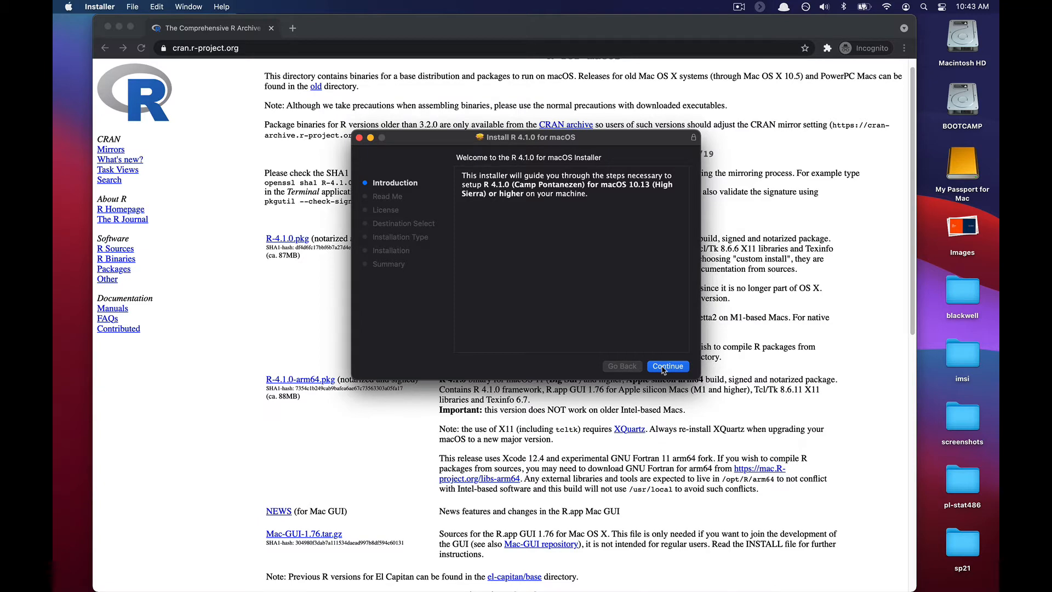
pyautogui.click(667, 366)
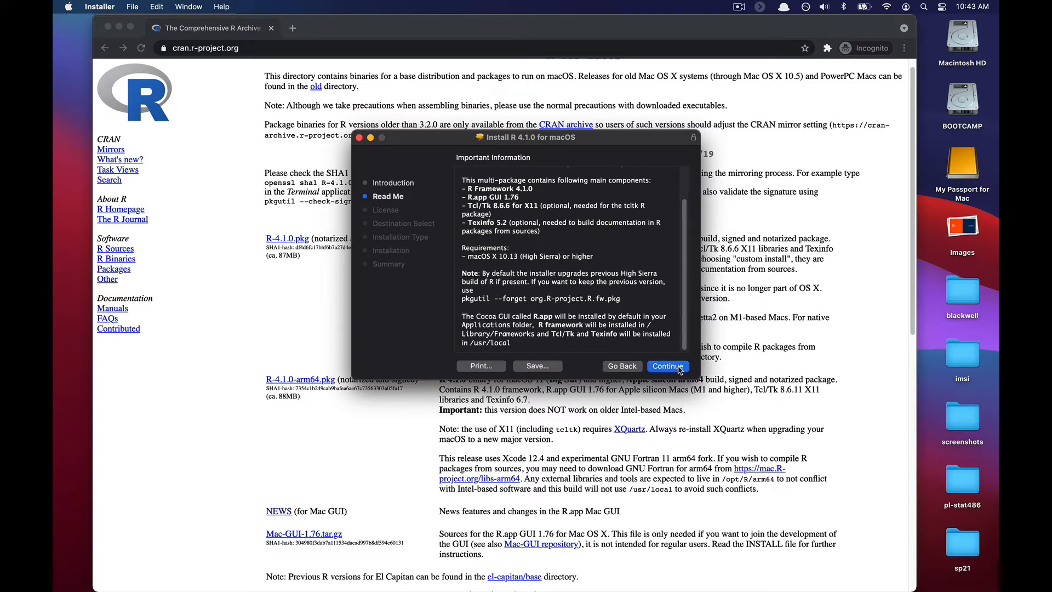
pyautogui.click(667, 366)
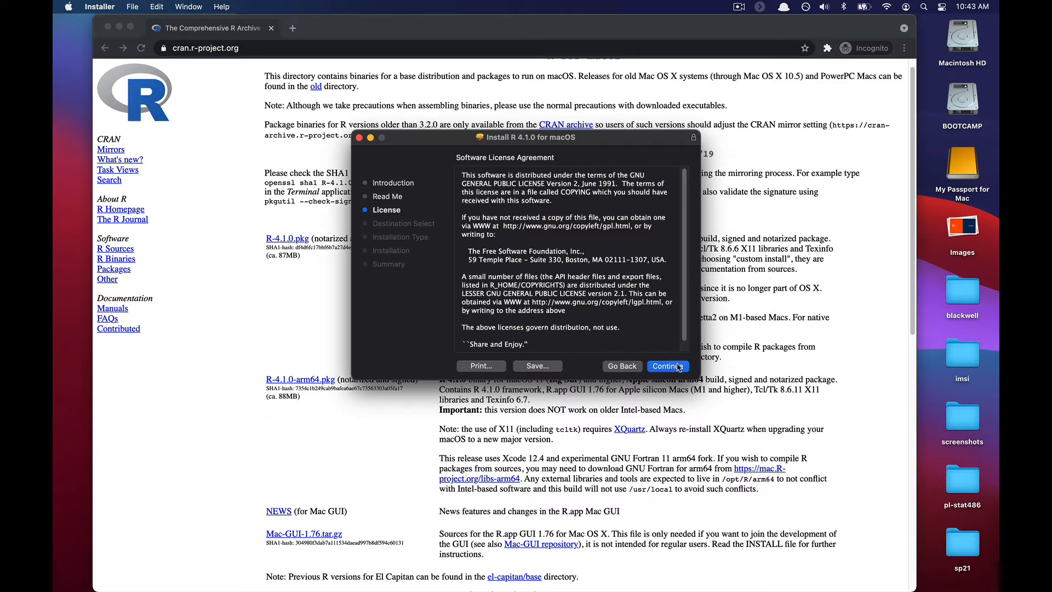
# Agree to the R 4.1.0 software license agreement
pyautogui.click(668, 366)
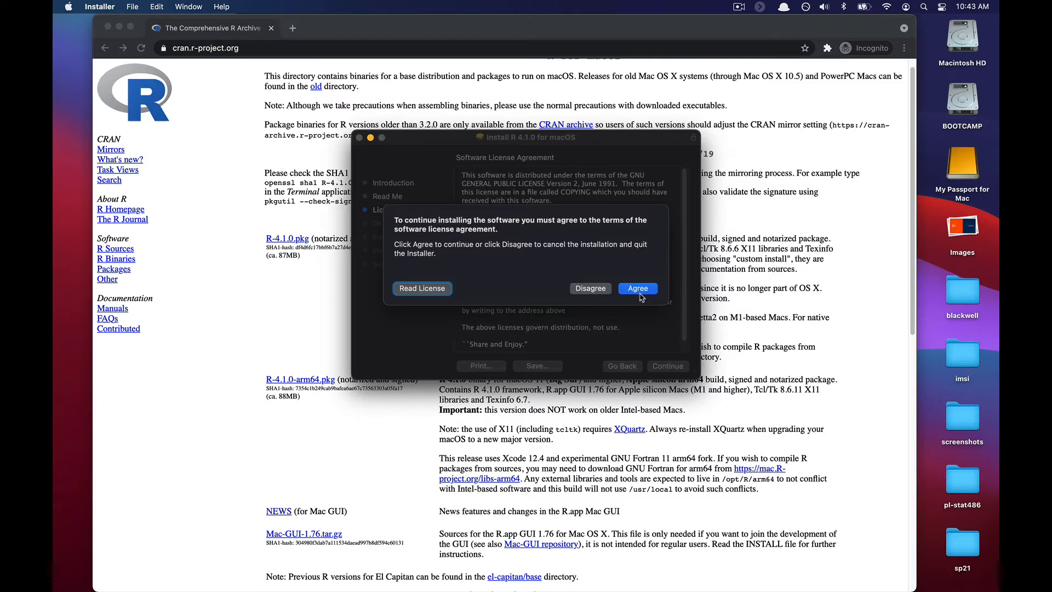
pyautogui.click(637, 288)
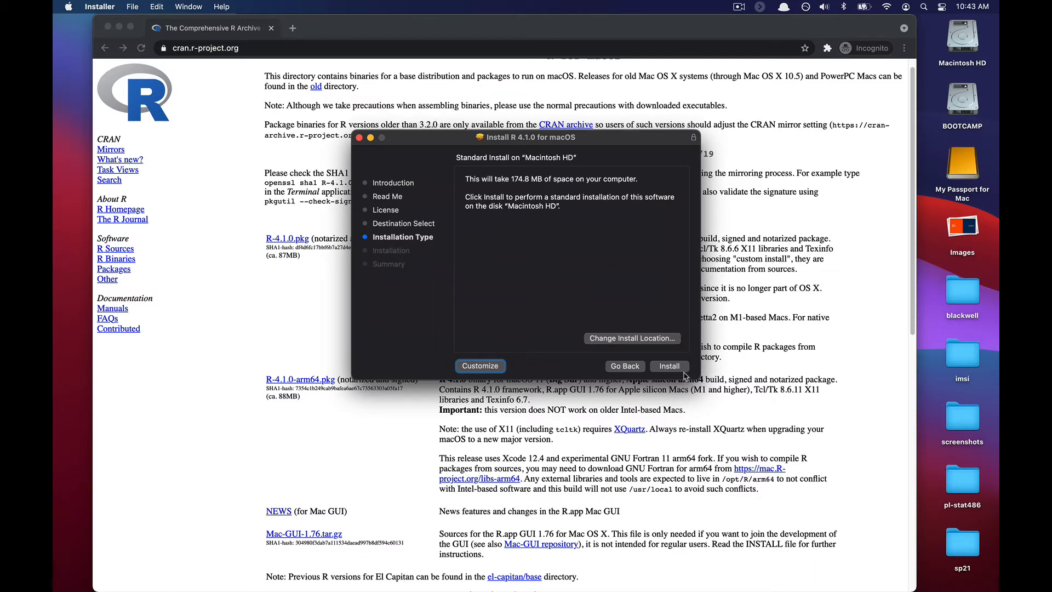
# Run the standard install on Macintosh HD, authorizing it with the account password
pyautogui.click(669, 365)
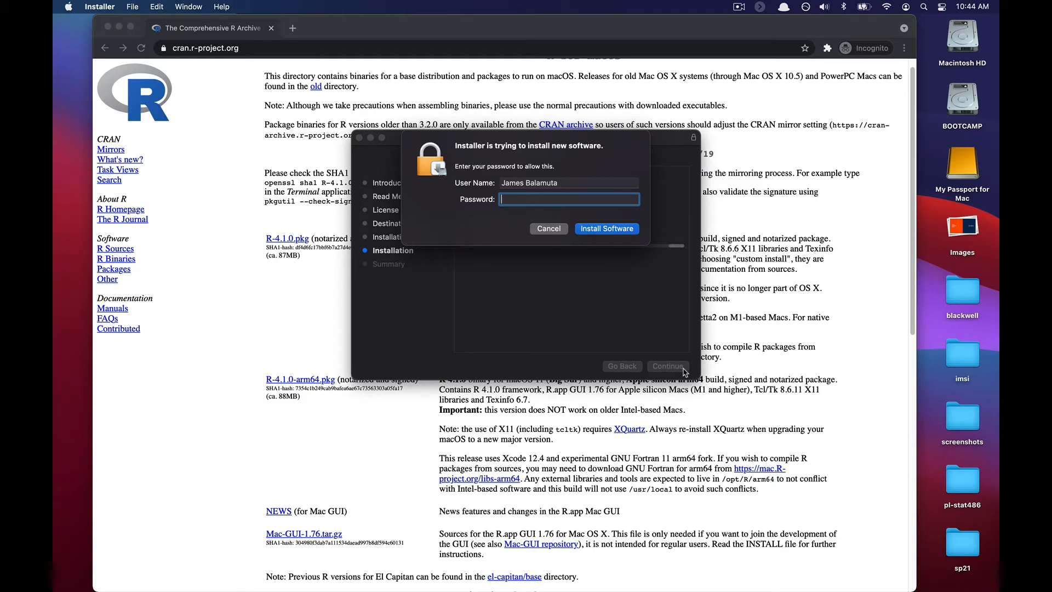
pyautogui.write('•••')
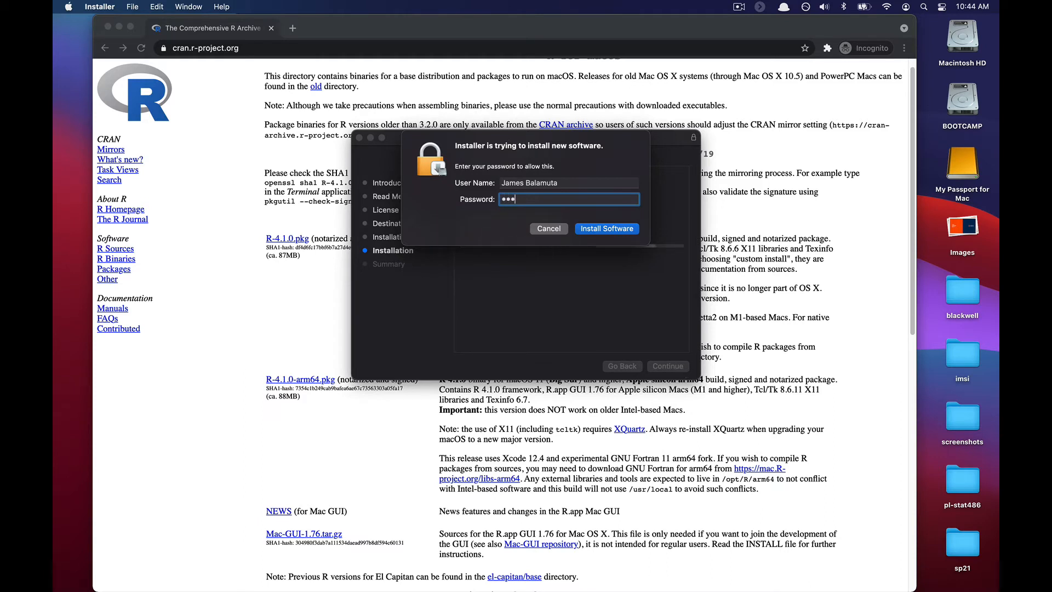
pyautogui.click(606, 228)
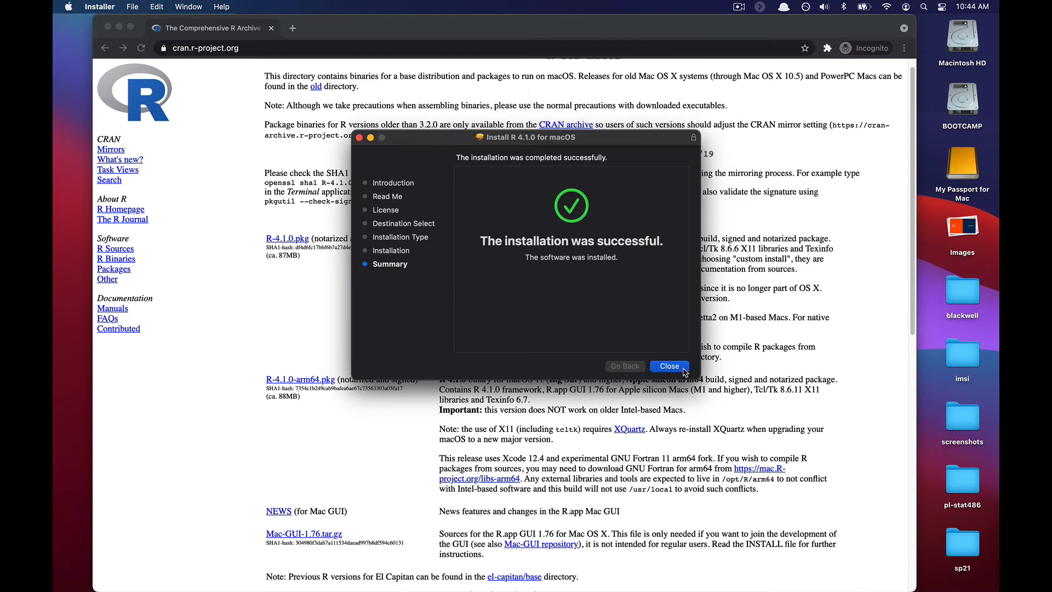
# Close the finished installer and move R-4.1.0.pkg to the Trash
pyautogui.click(669, 367)
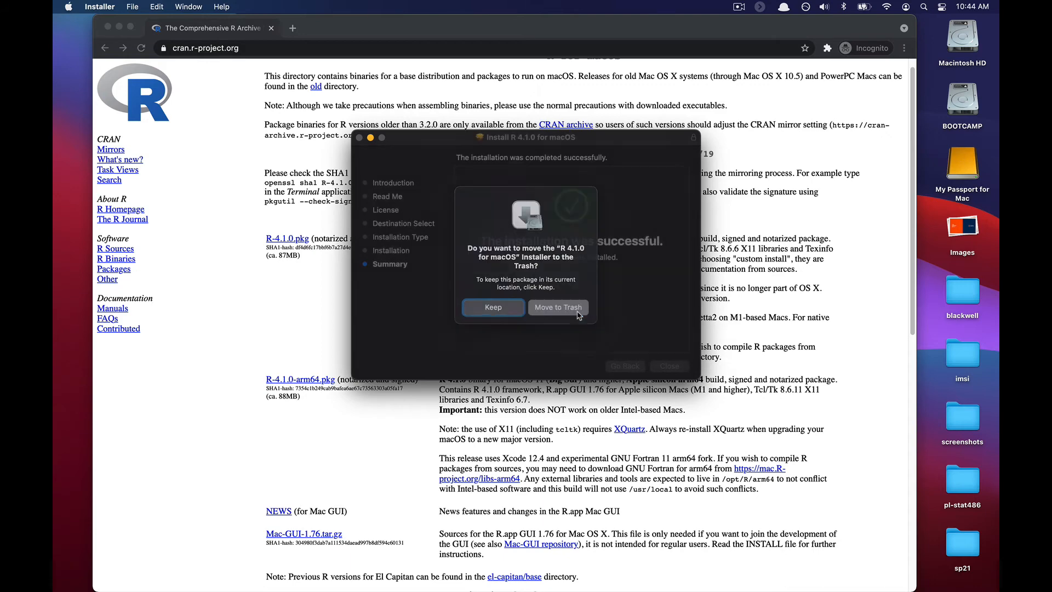
pyautogui.click(557, 307)
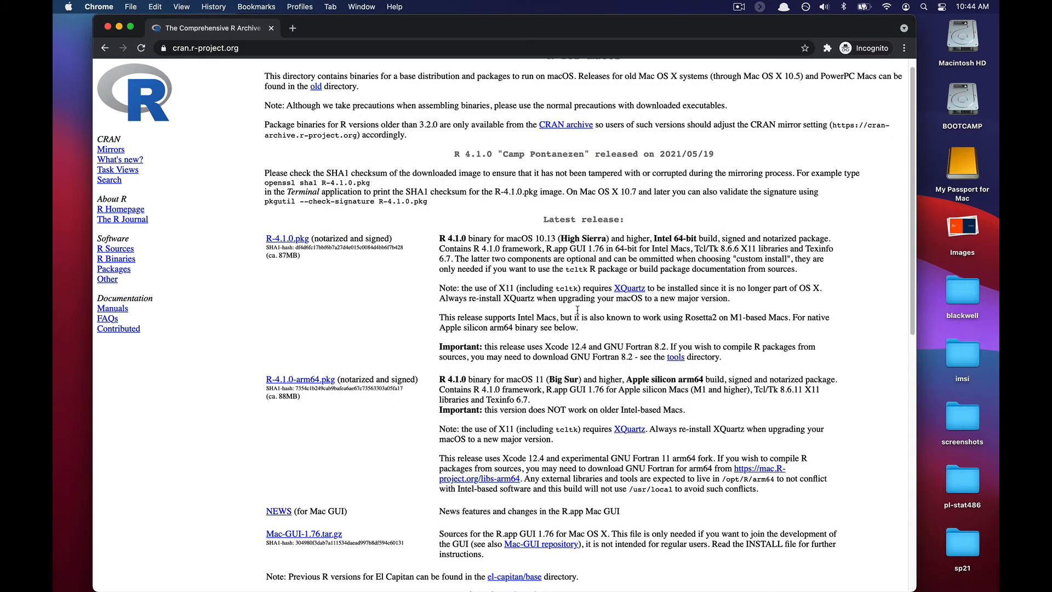
pyautogui.moveTo(925, 8)
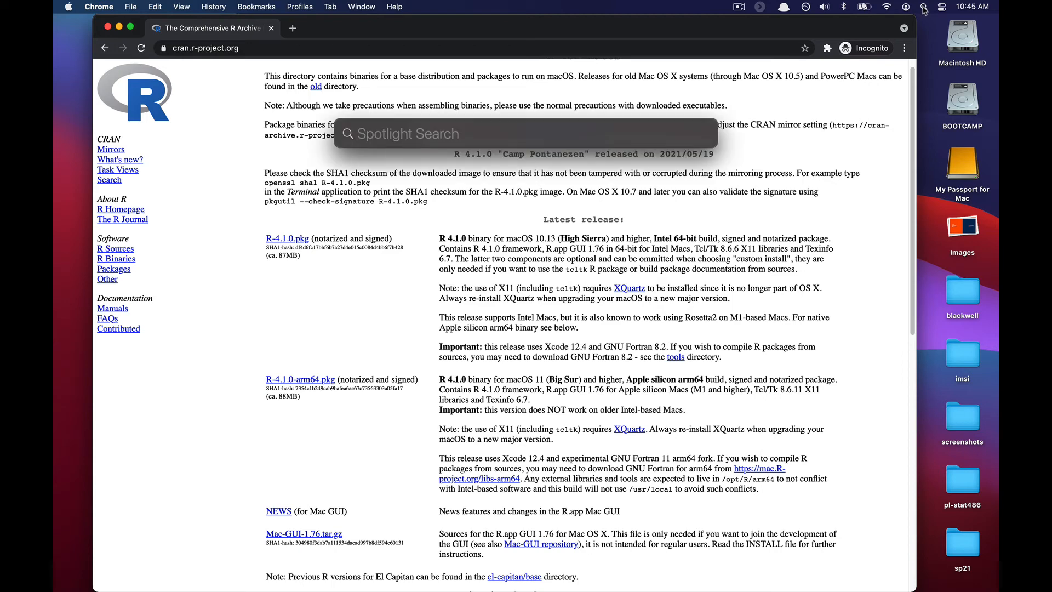
# Search Spotlight for R to find the R application
pyautogui.write('RStudio')
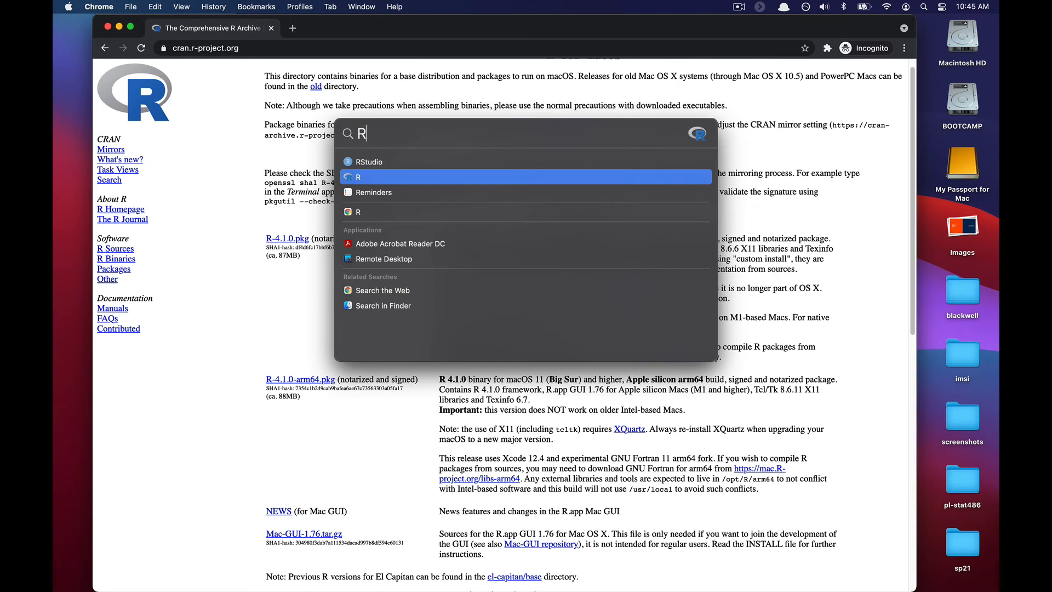
pyautogui.moveTo(359, 176)
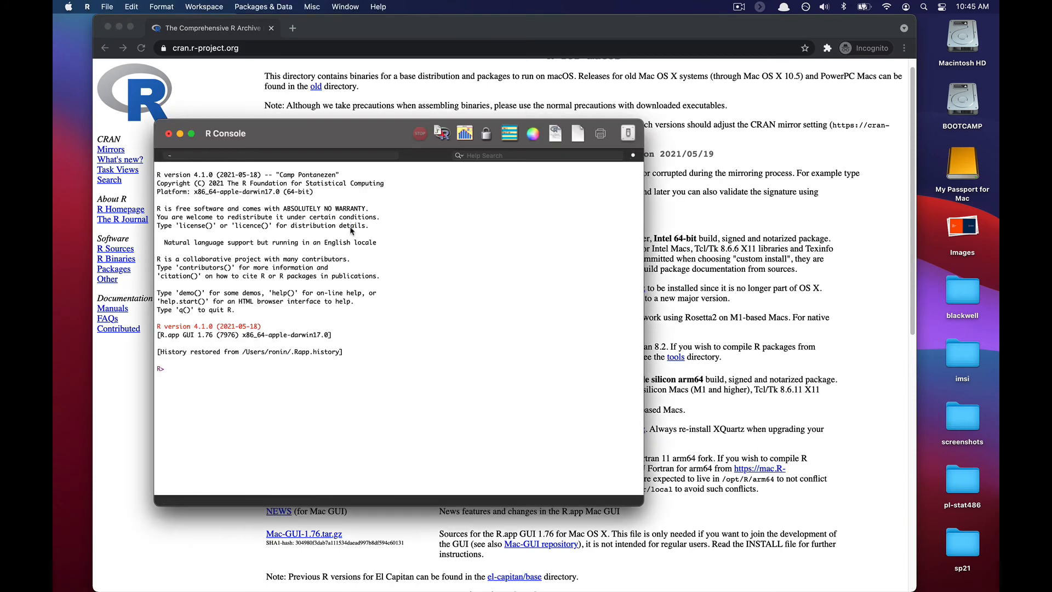
pyautogui.moveTo(355, 302)
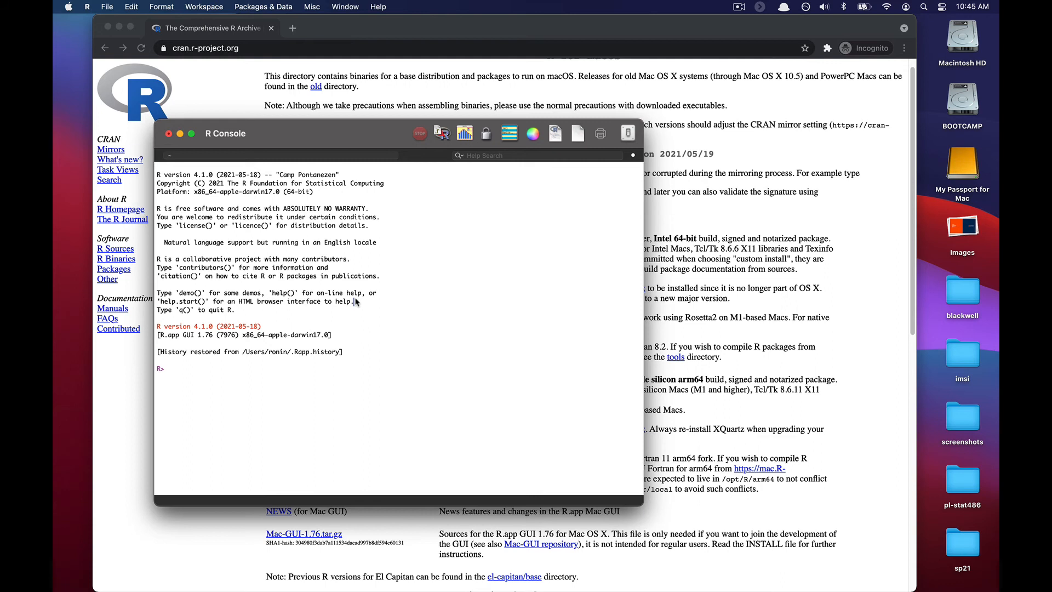
# Evaluate 1+1 in the R 4.1.0 Console and get 2
pyautogui.write('1+1')
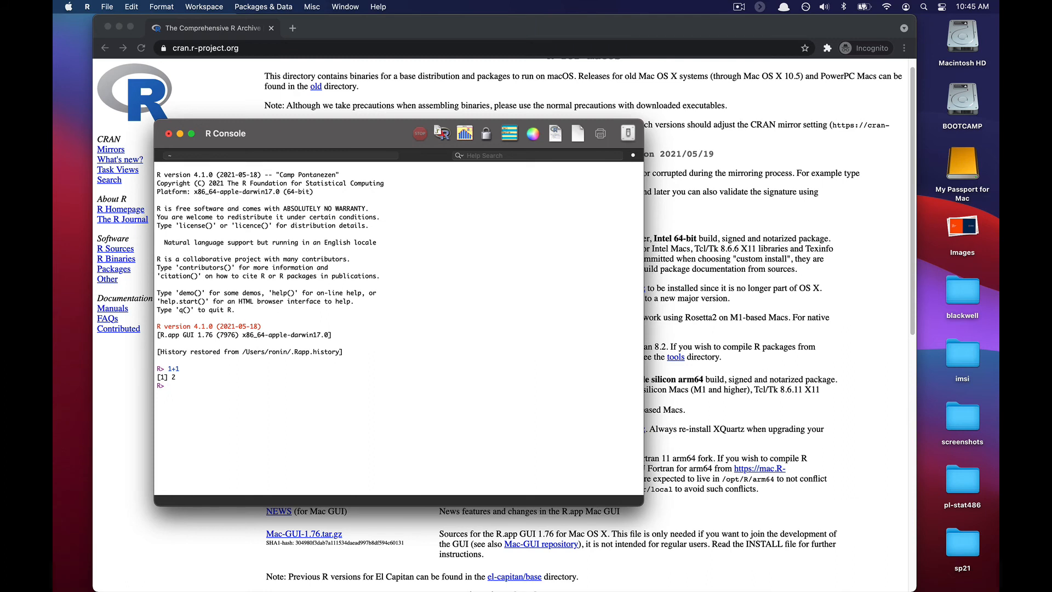
pyautogui.moveTo(184, 379)
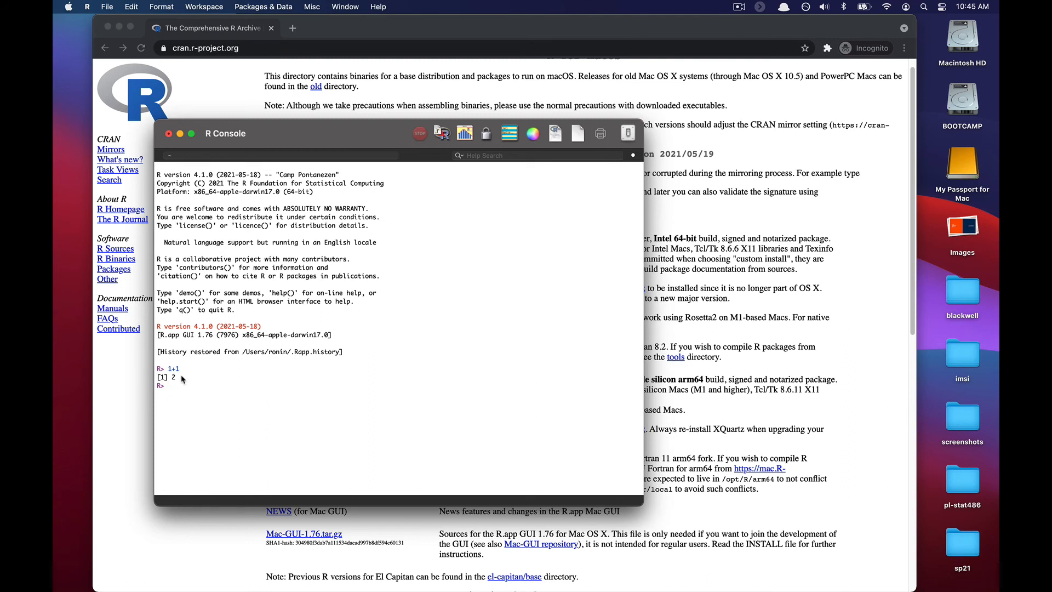